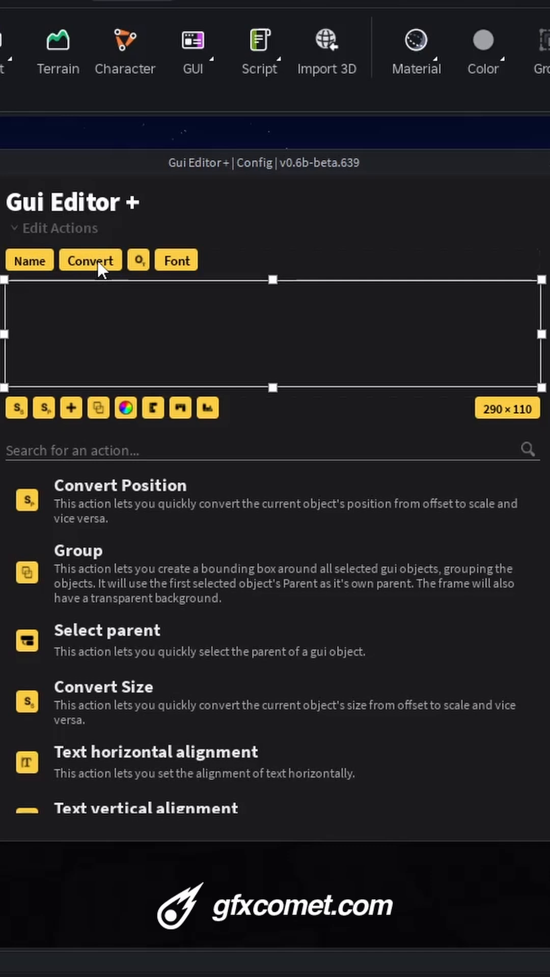
mouse_move(59, 268)
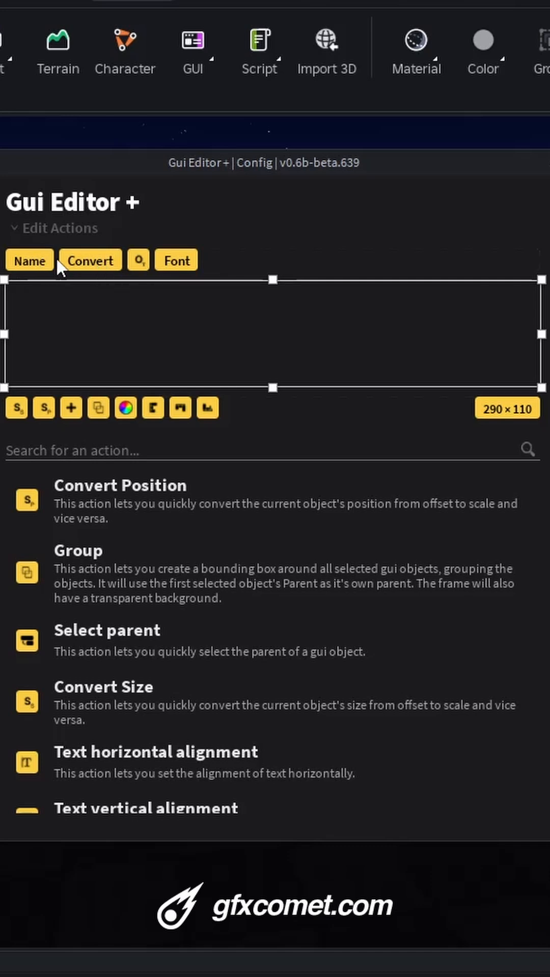
Move the colour picker action into the first action bar, leaving seven actions in the second.
left_click(138, 260)
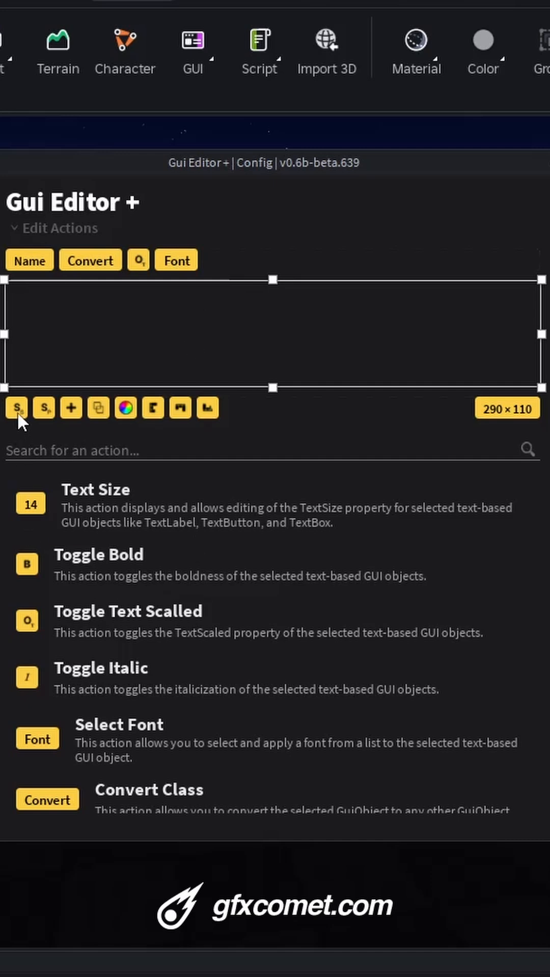
mouse_move(46, 423)
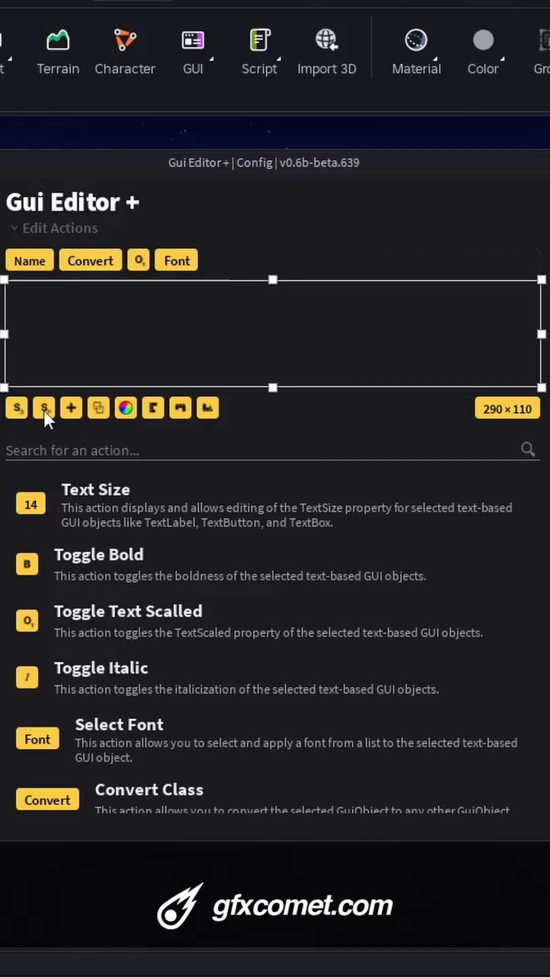
mouse_move(70, 415)
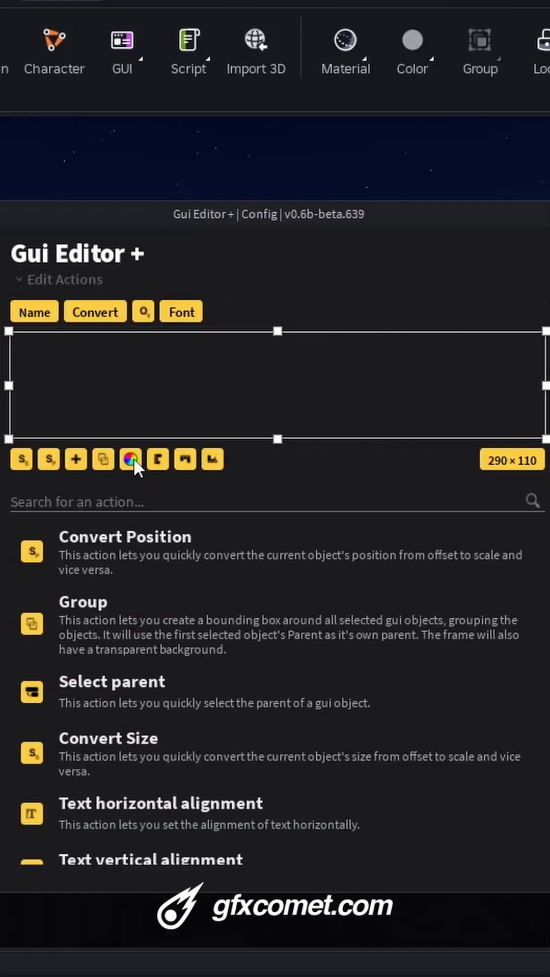
left_click(130, 459)
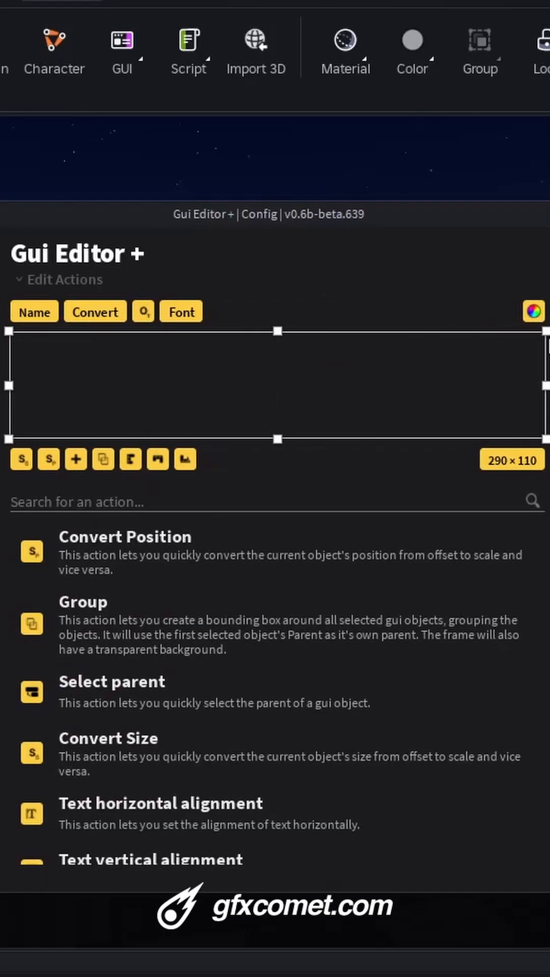
mouse_move(454, 541)
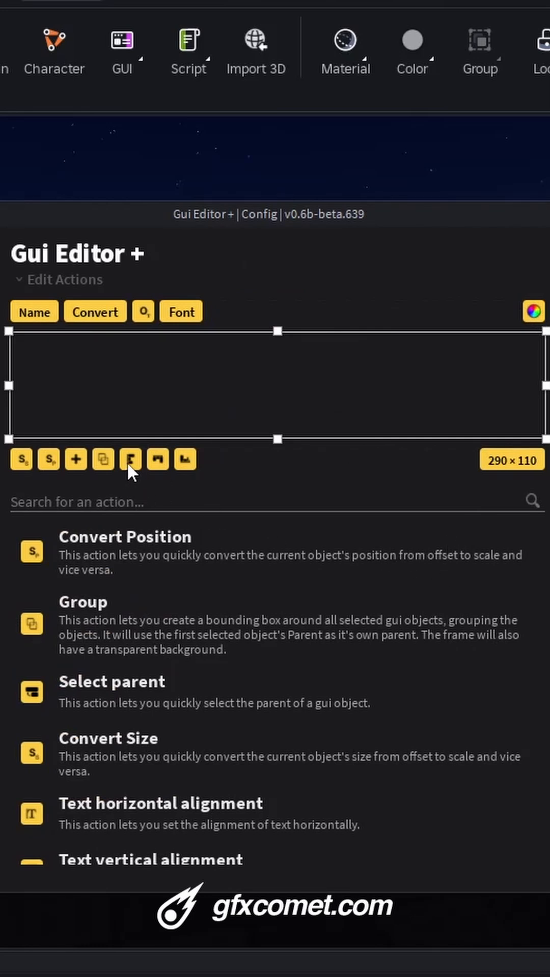
mouse_move(184, 460)
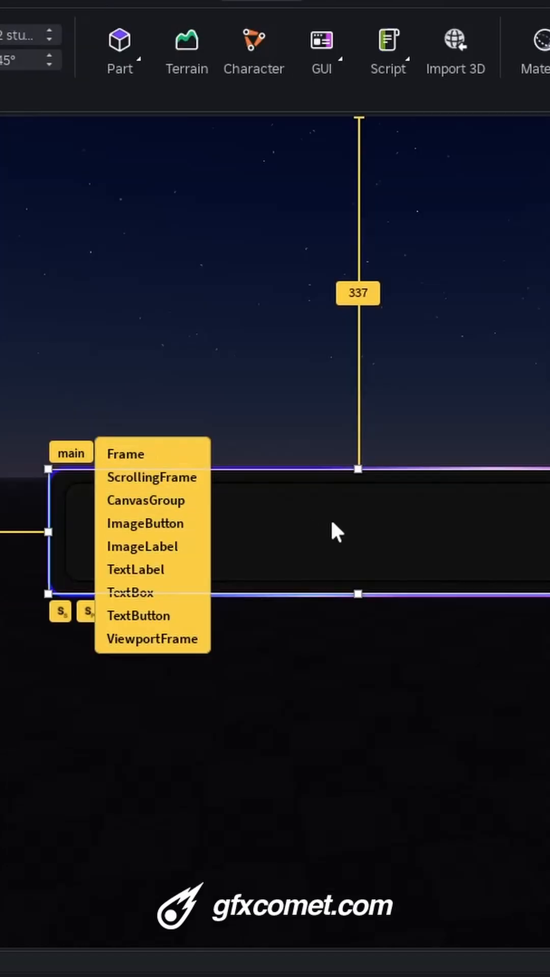
Convert the inner ImageButton to a Frame and preview the interface at HD 1080 (1920×1080).
left_click(144, 524)
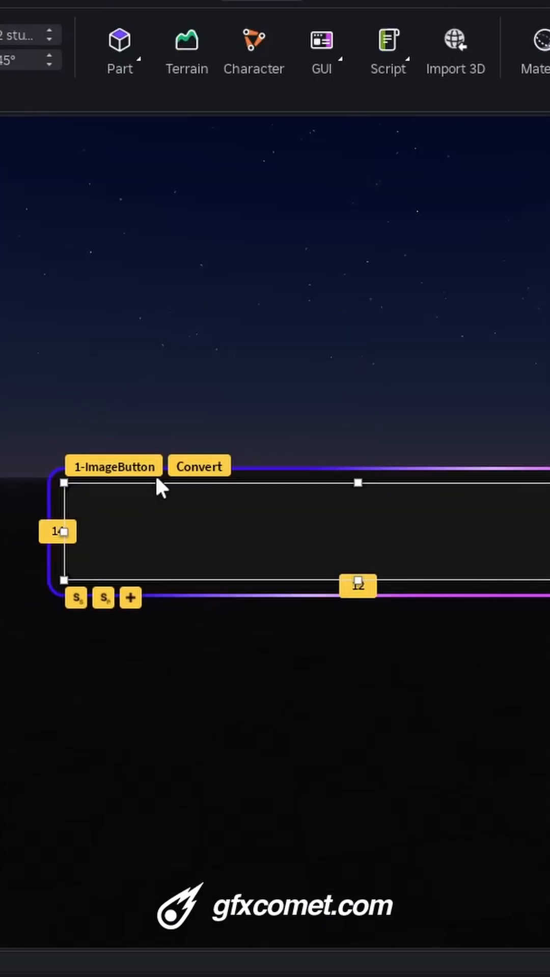
left_click(199, 467)
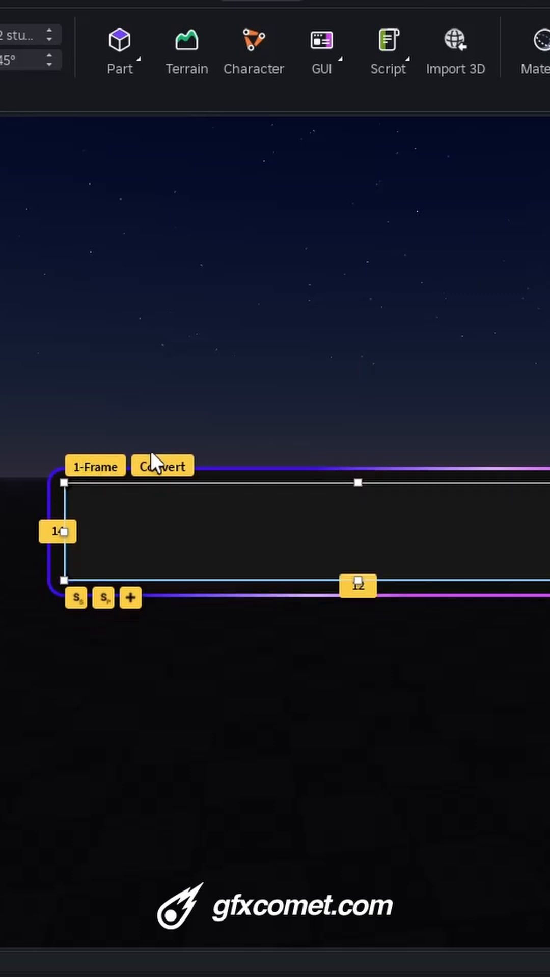
left_click(108, 124)
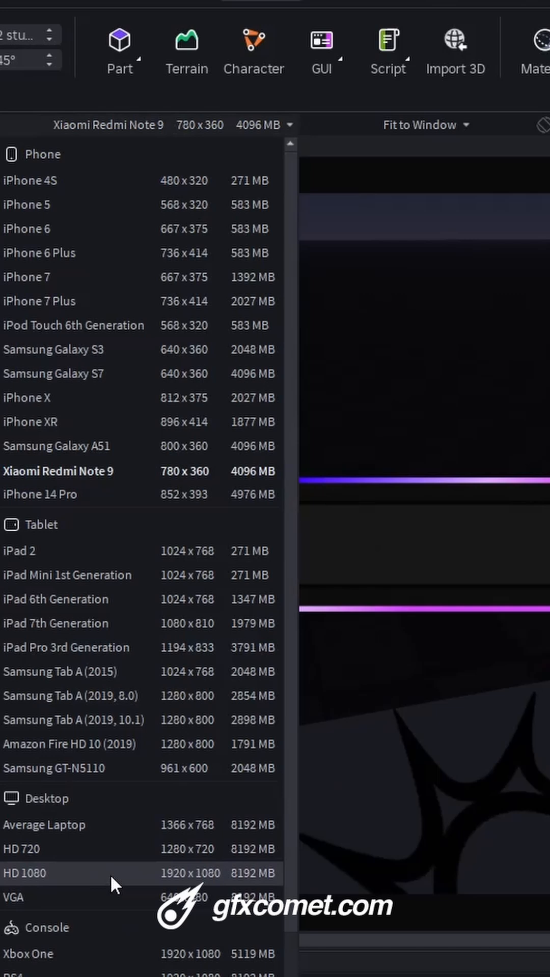
left_click(25, 872)
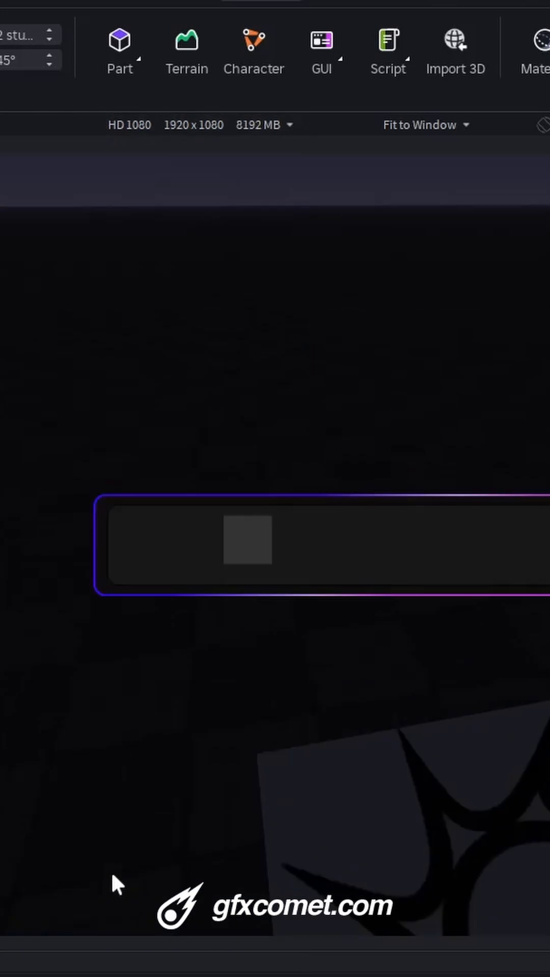